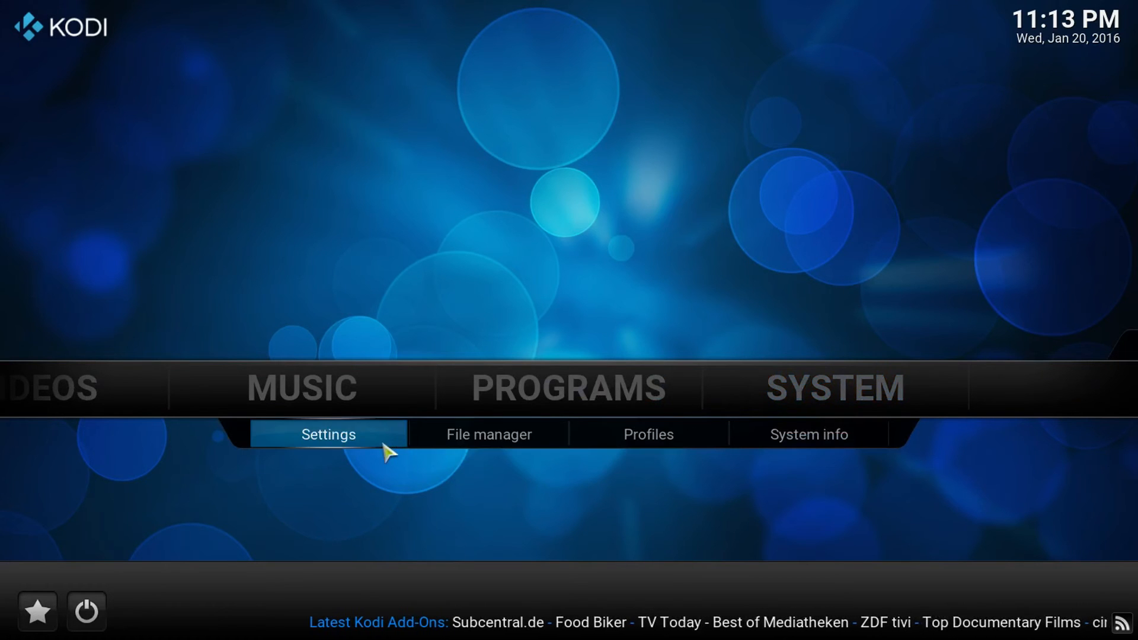
- Reach the Add-ons section through System > Settings
click(329, 434)
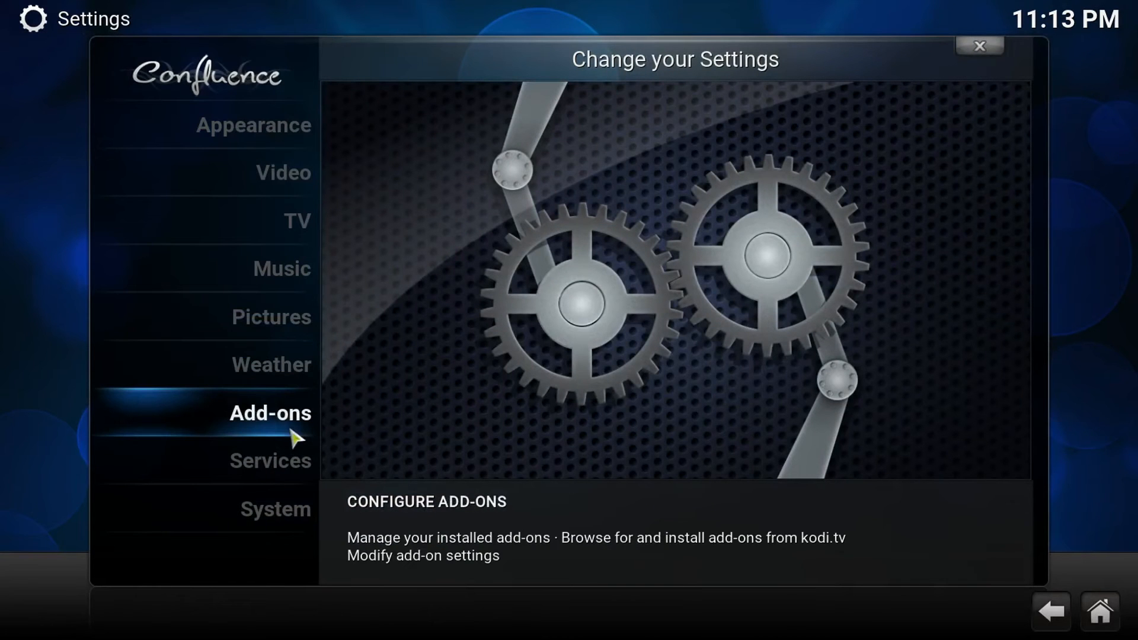
click(271, 413)
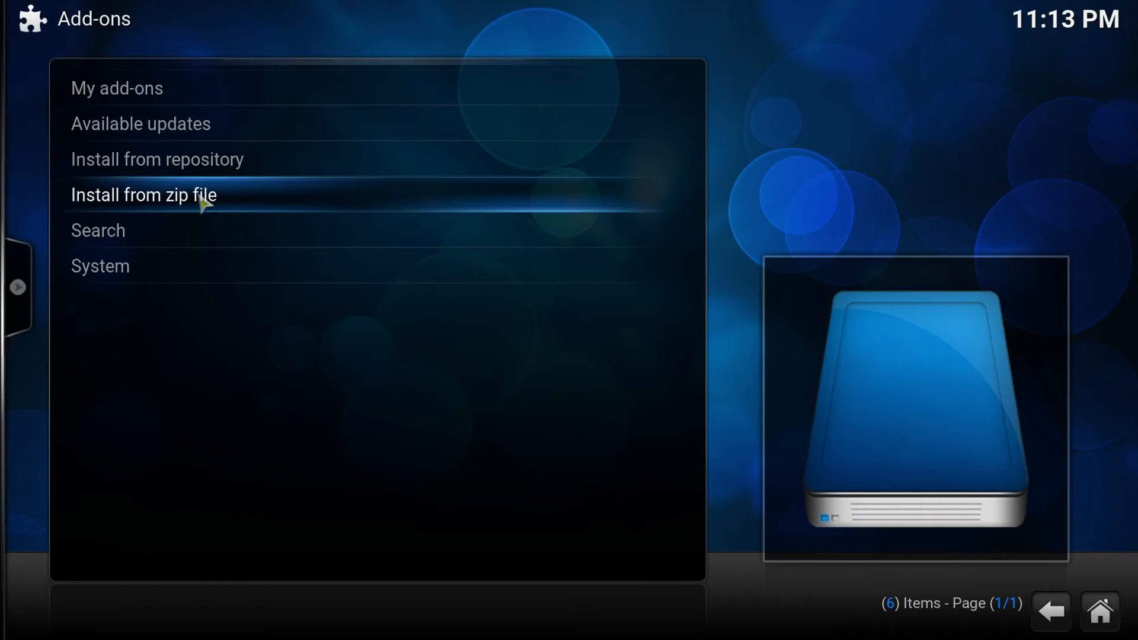
- Install from zip: browse to the Downloads folder holding script.speedtestnet-0.0.2.zip
click(145, 194)
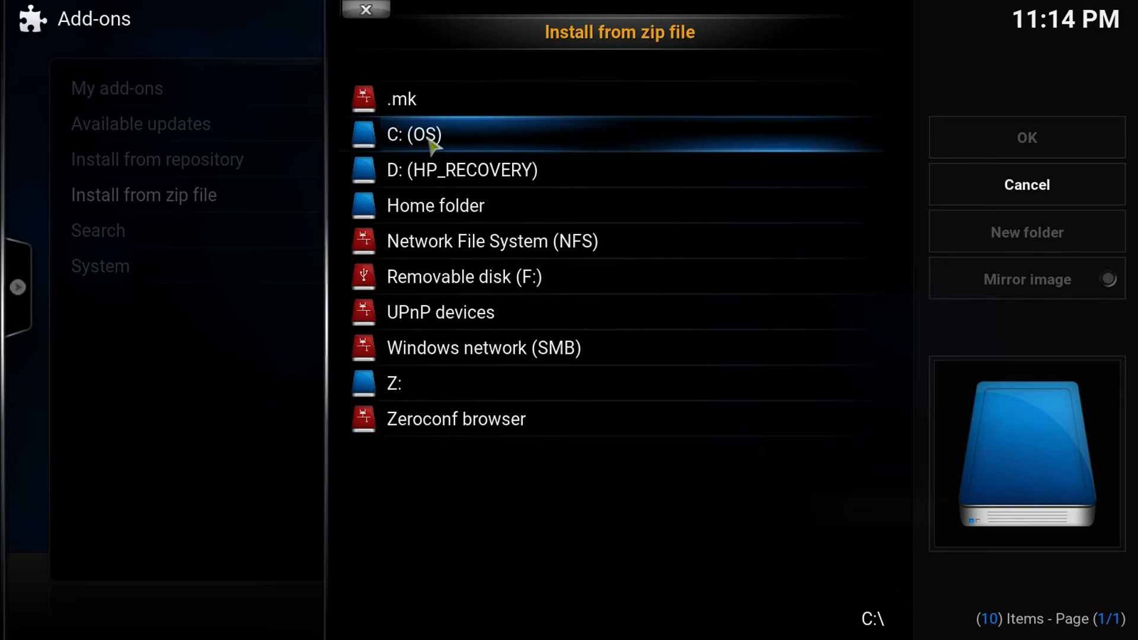
mouse_move(448, 166)
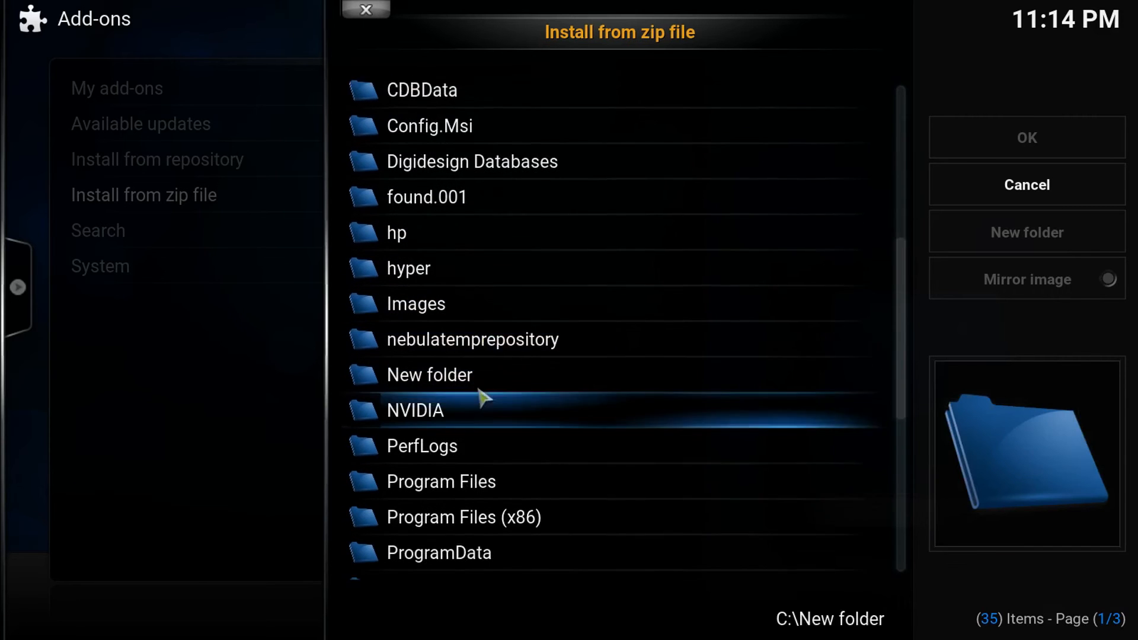
scroll(down, 3)
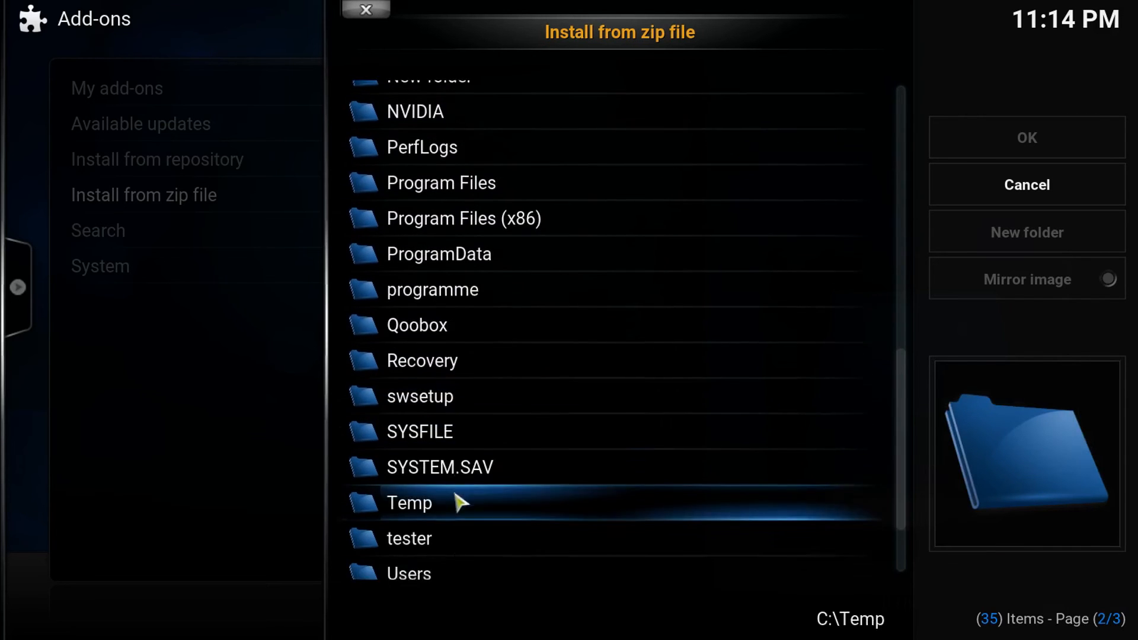
scroll(down, 3)
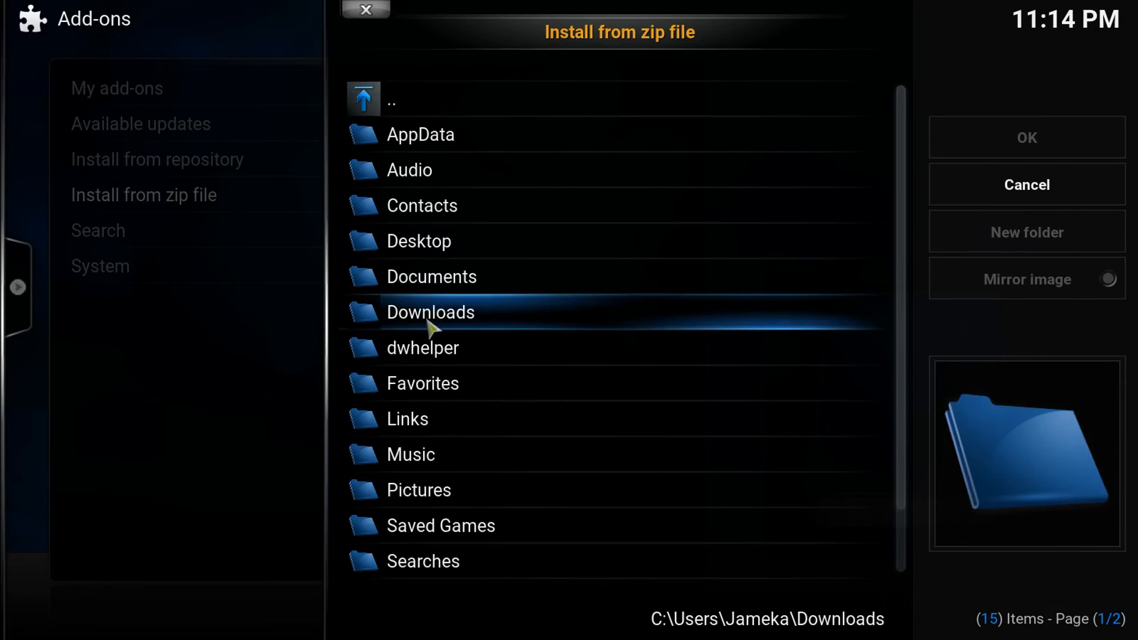
double_click(431, 313)
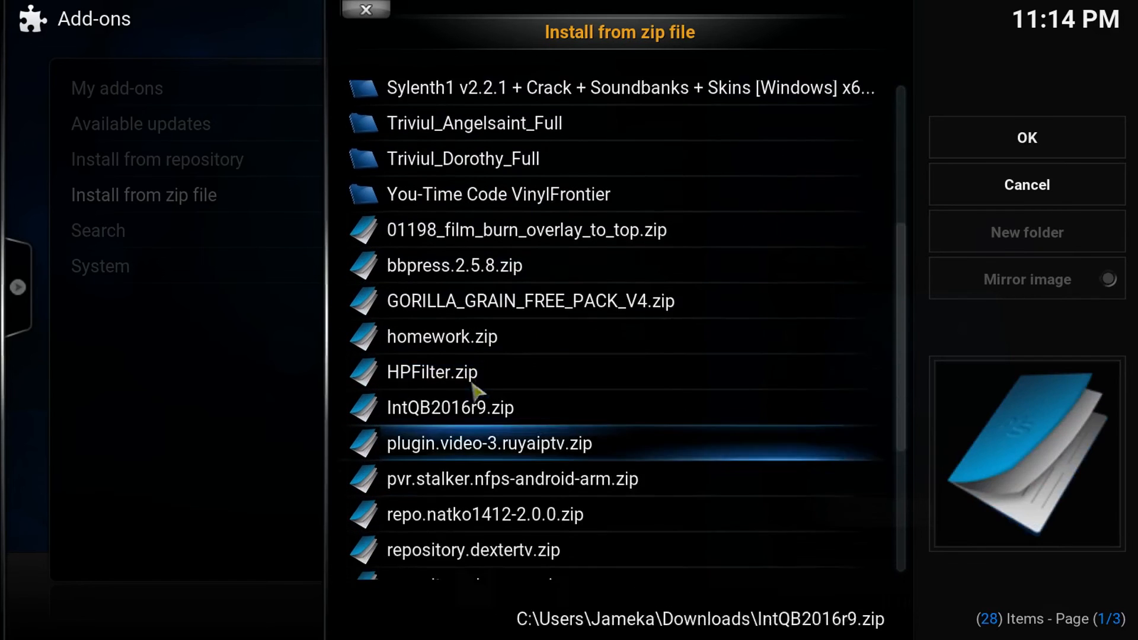
scroll(down, 3)
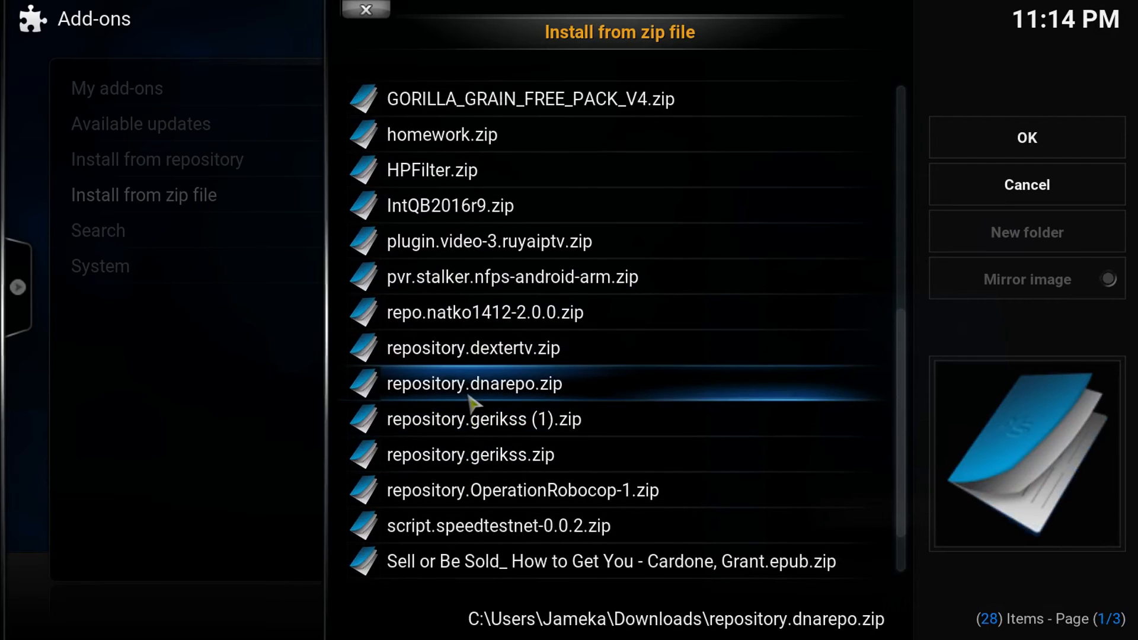
scroll(down, 3)
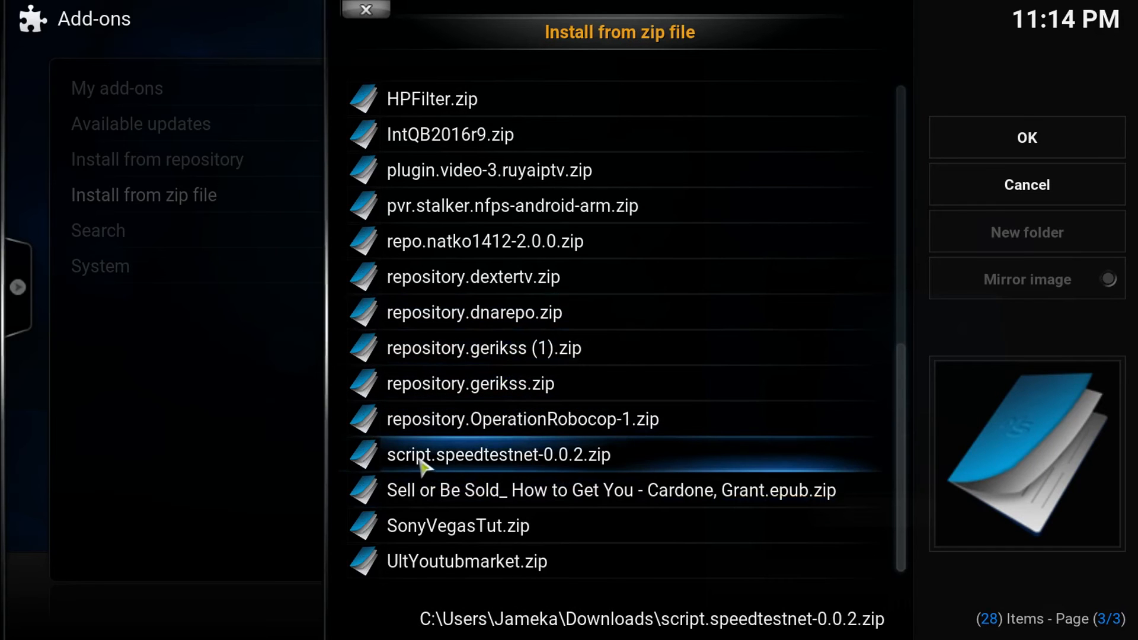
mouse_move(524, 468)
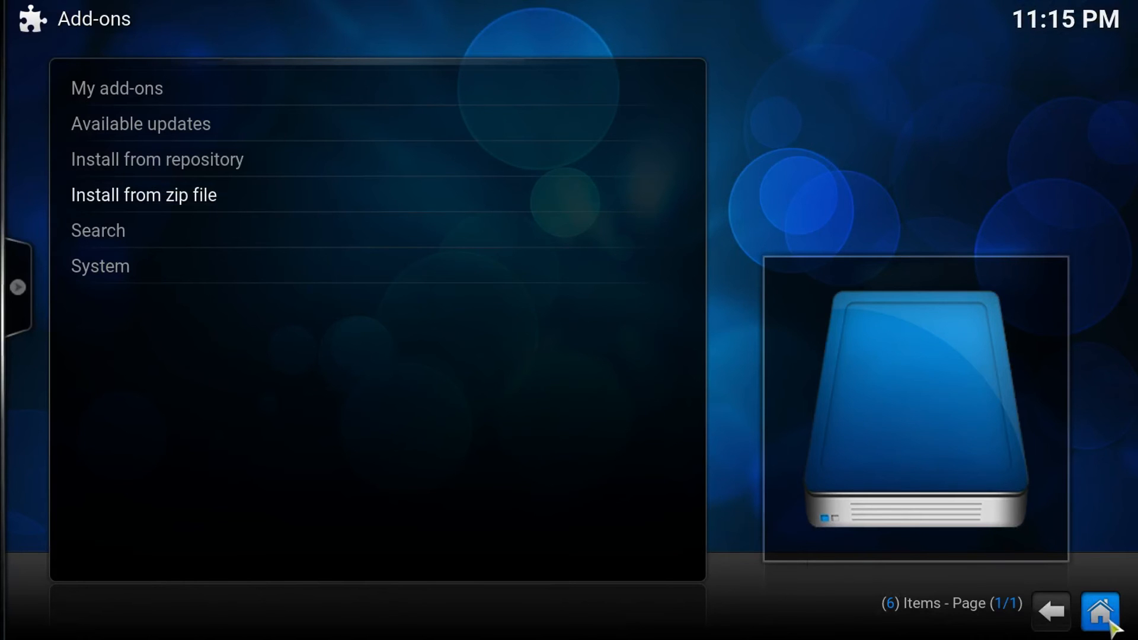
- Launch ARNU Box Speed Tester from Home > Programs and let the Ookla test finish
click(1057, 614)
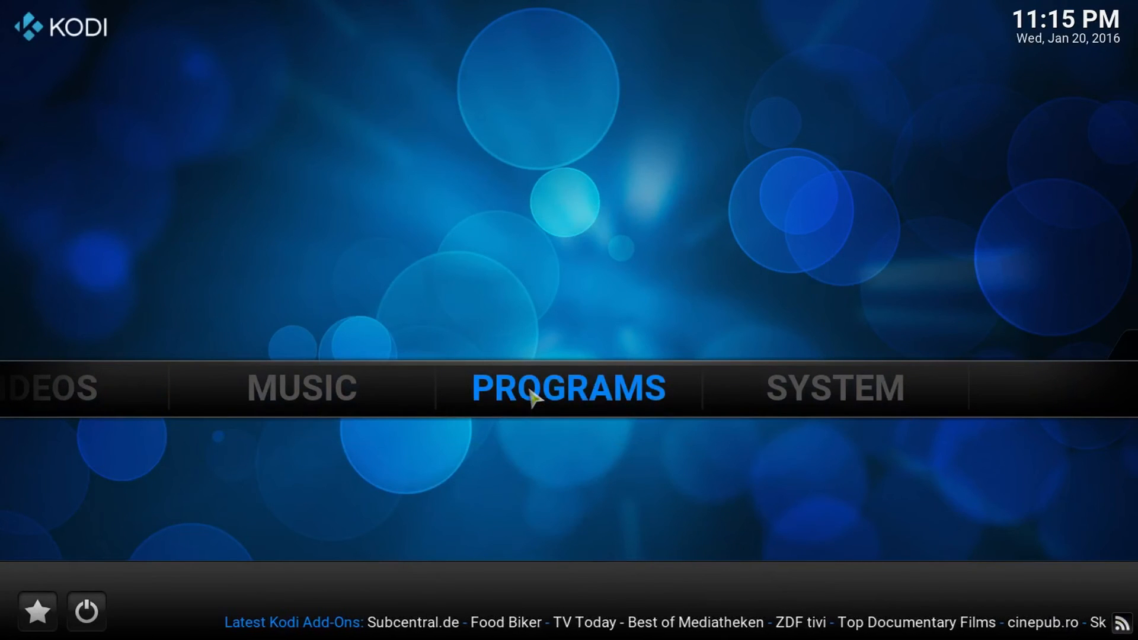
click(574, 386)
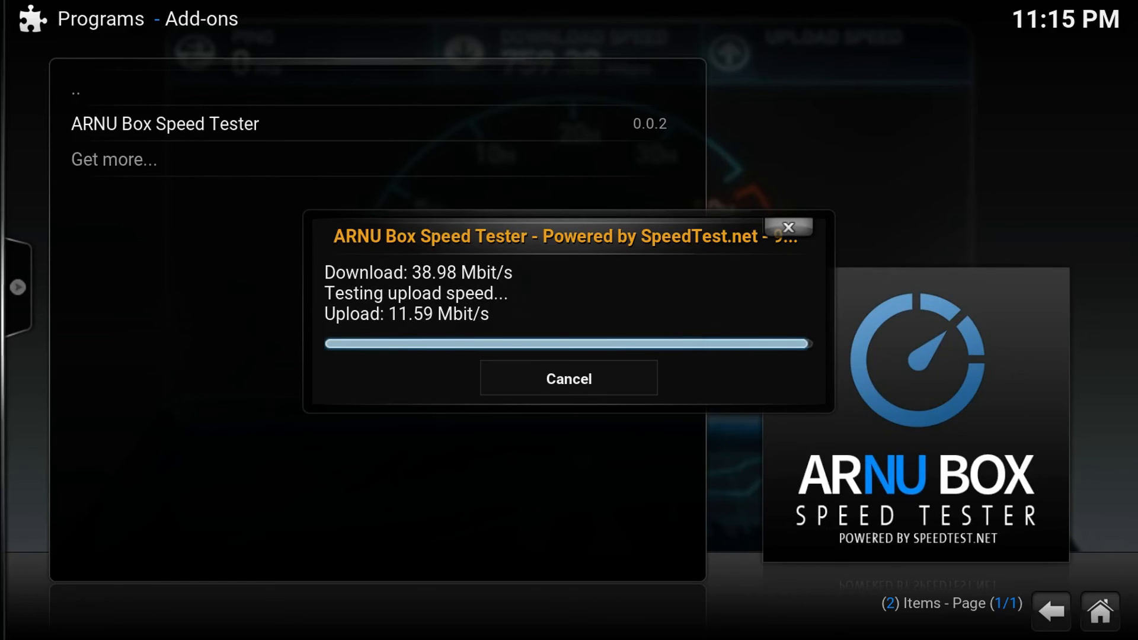
click(789, 245)
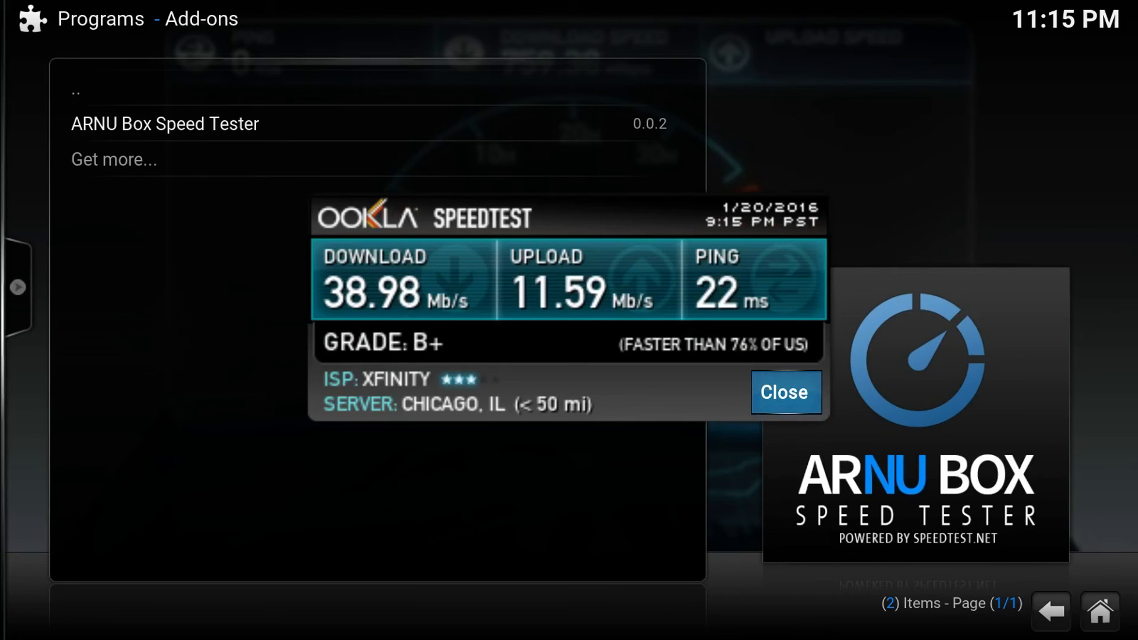
mouse_move(403, 341)
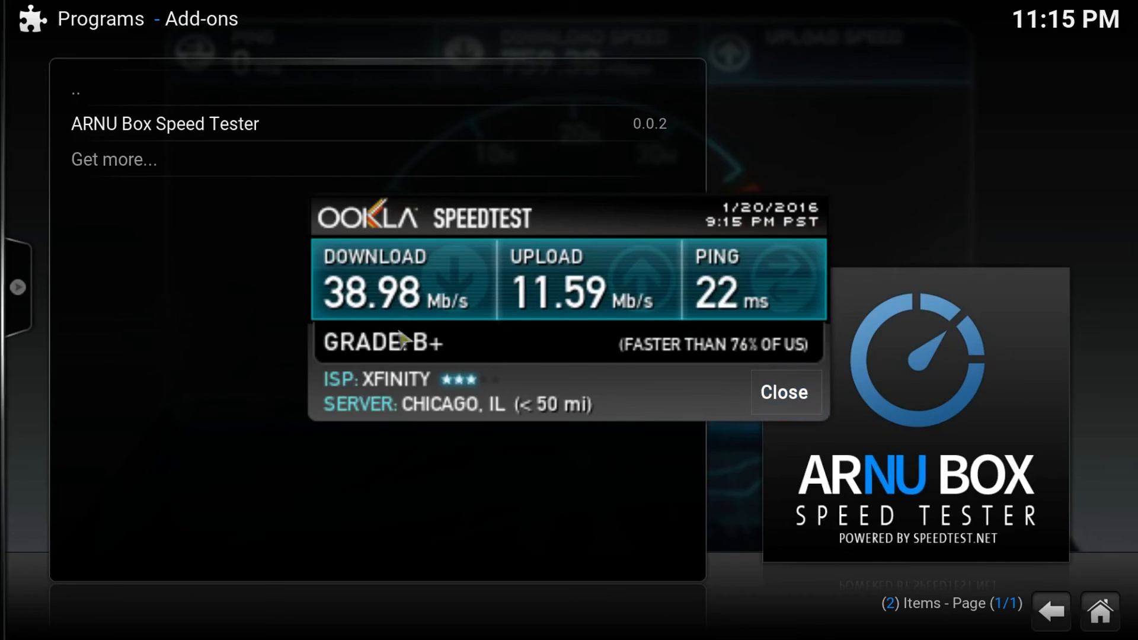
mouse_move(429, 349)
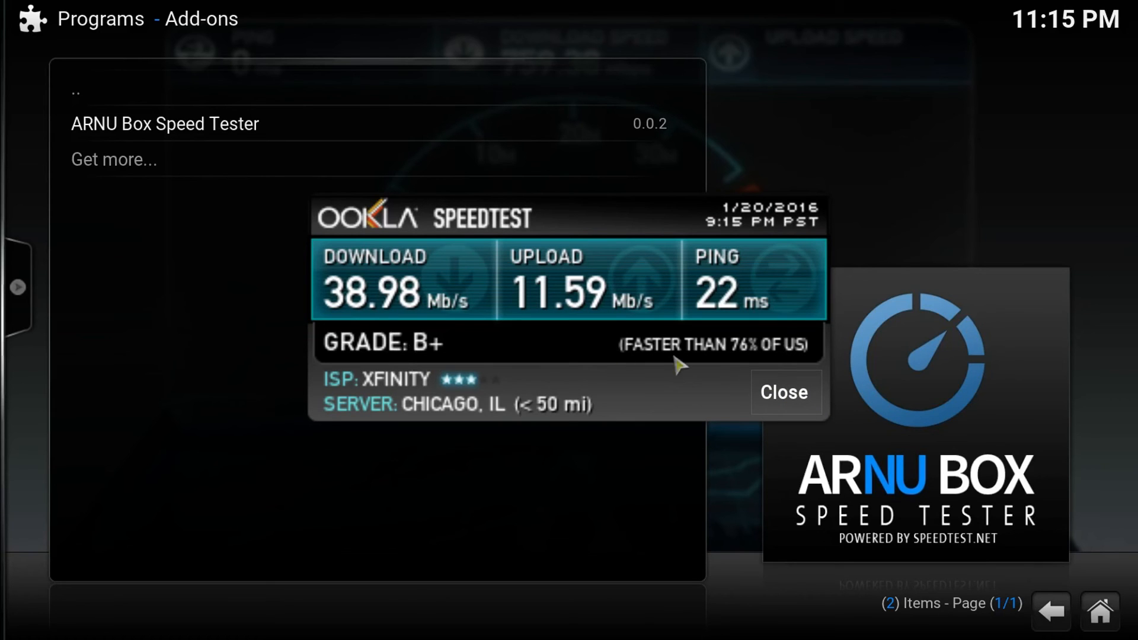
mouse_move(780, 365)
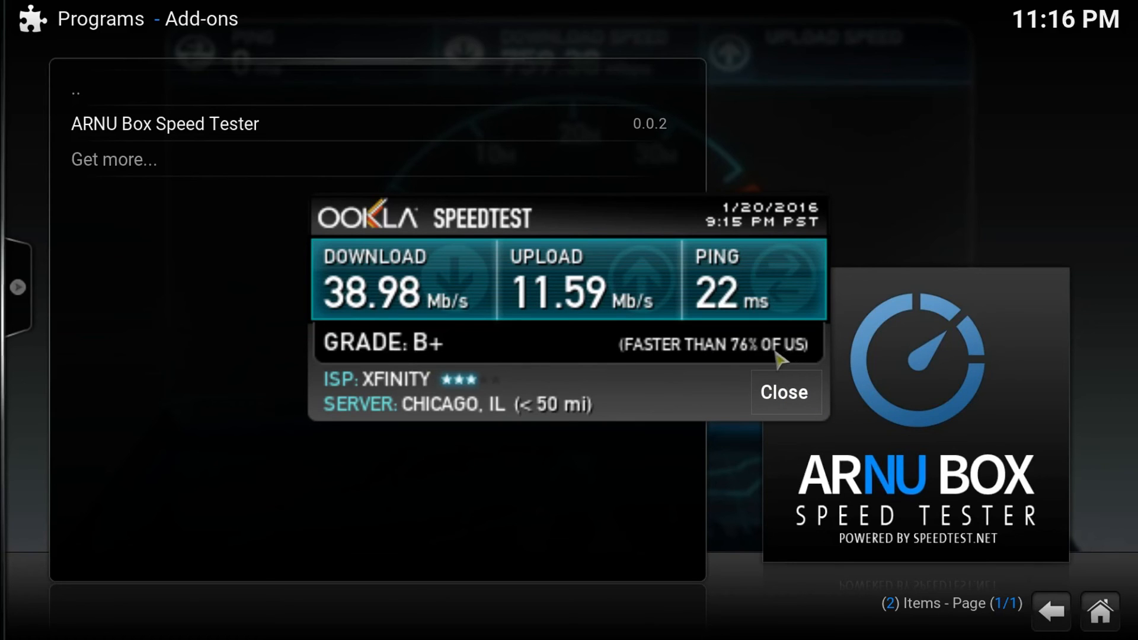
mouse_move(545, 346)
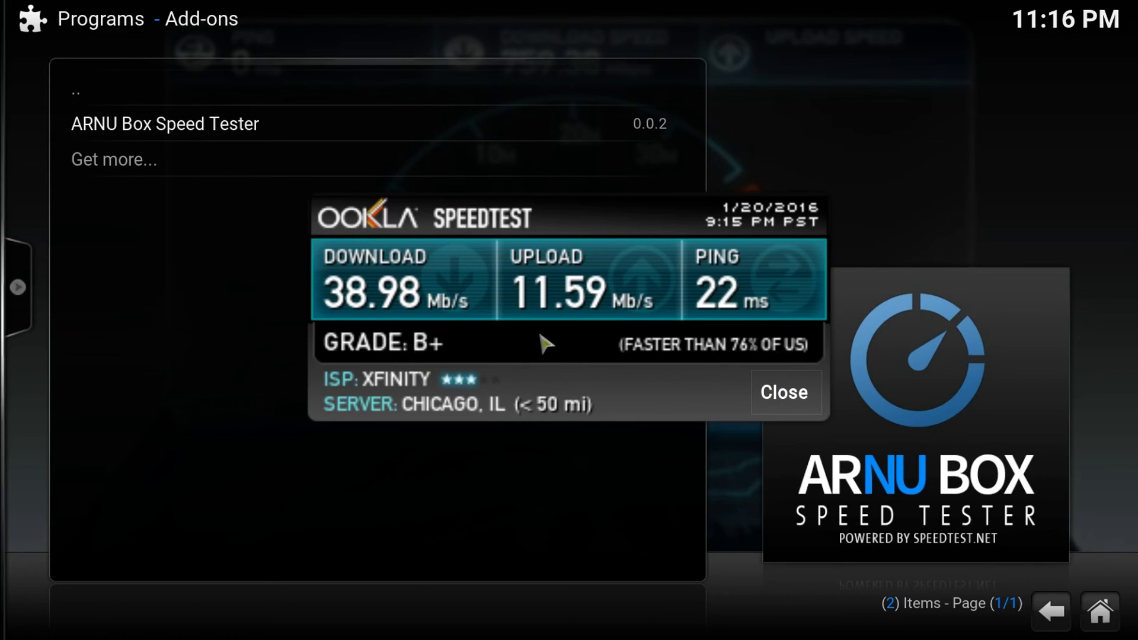
mouse_move(533, 337)
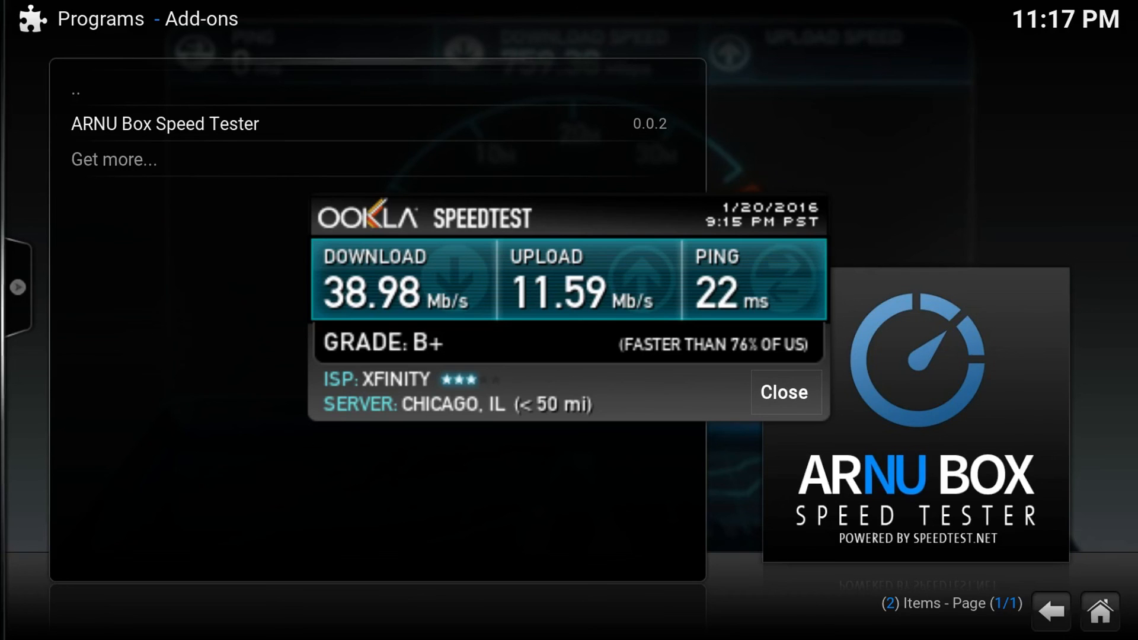
- Close the result, save it and dismiss the Result Saved notice
click(785, 393)
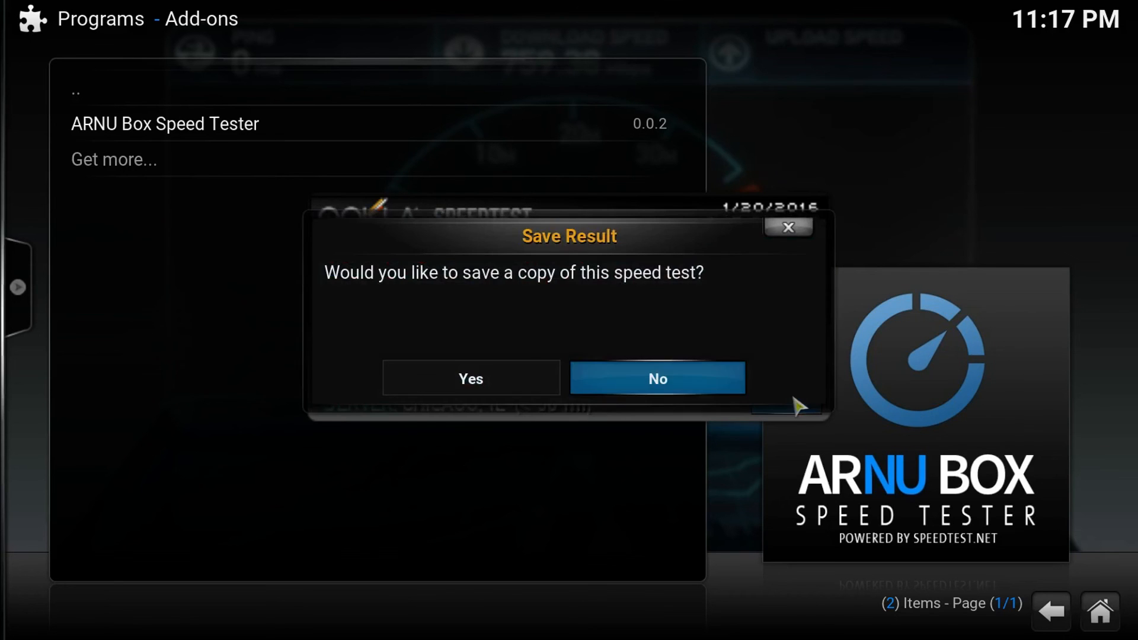
mouse_move(665, 399)
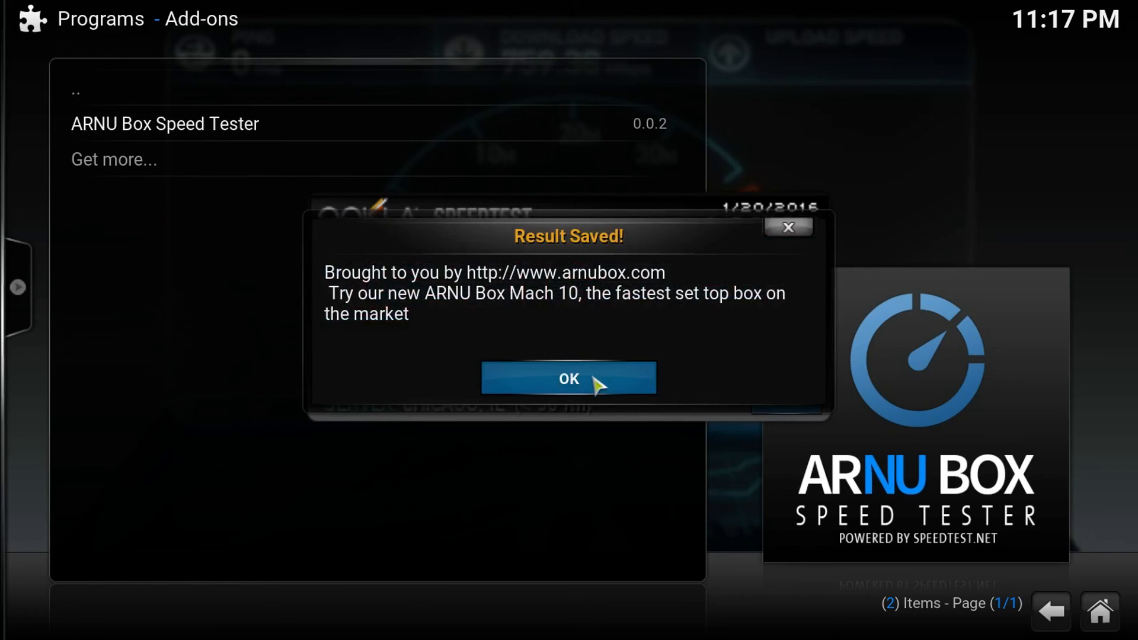
click(569, 378)
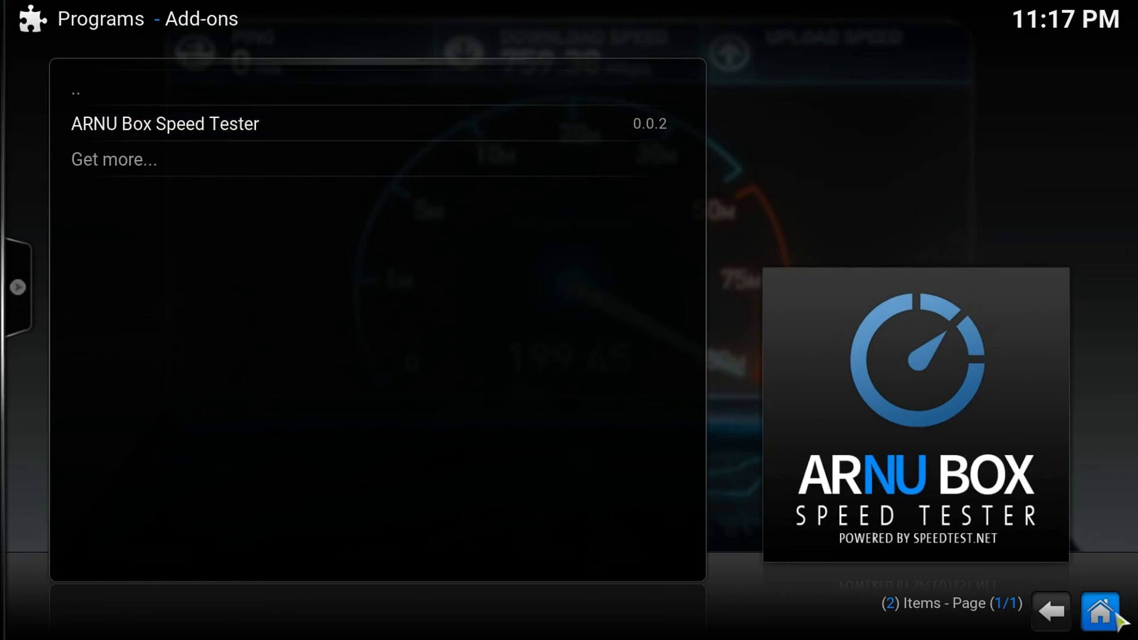